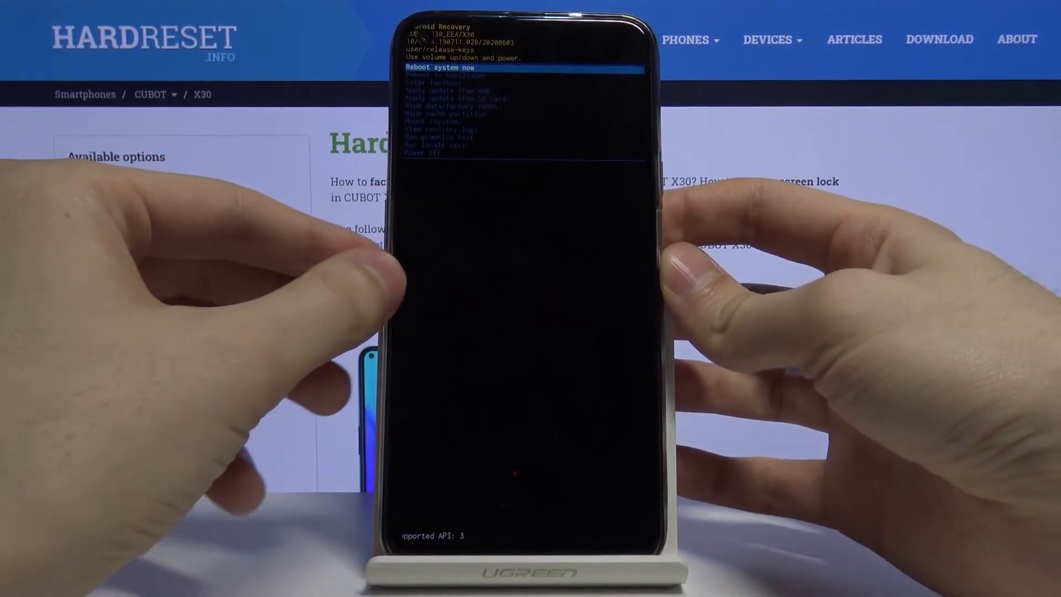
Move the recovery menu highlight down from Reboot system now to Enter fastboot
key("Down")
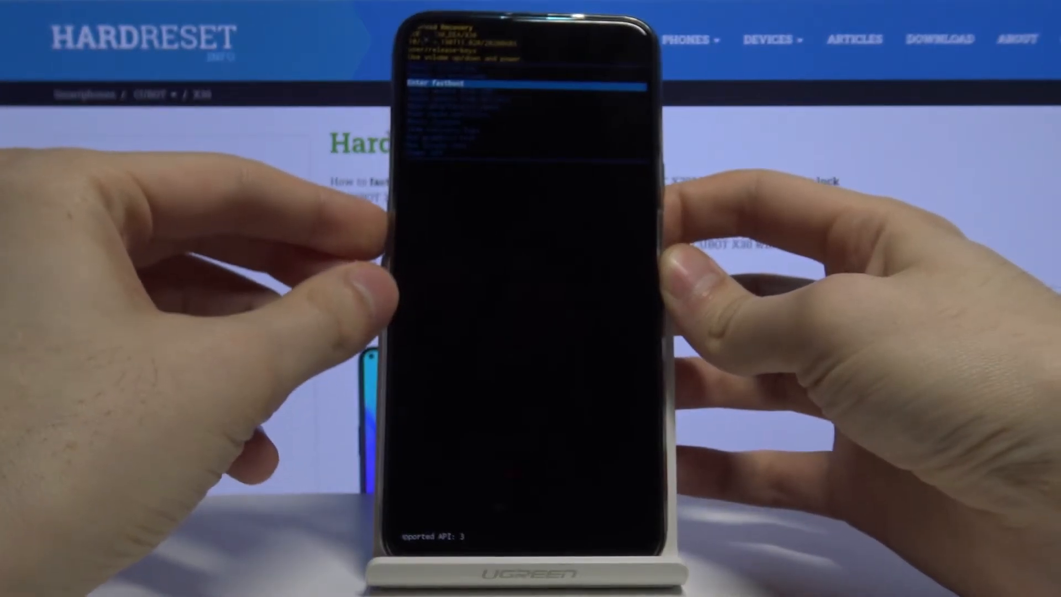